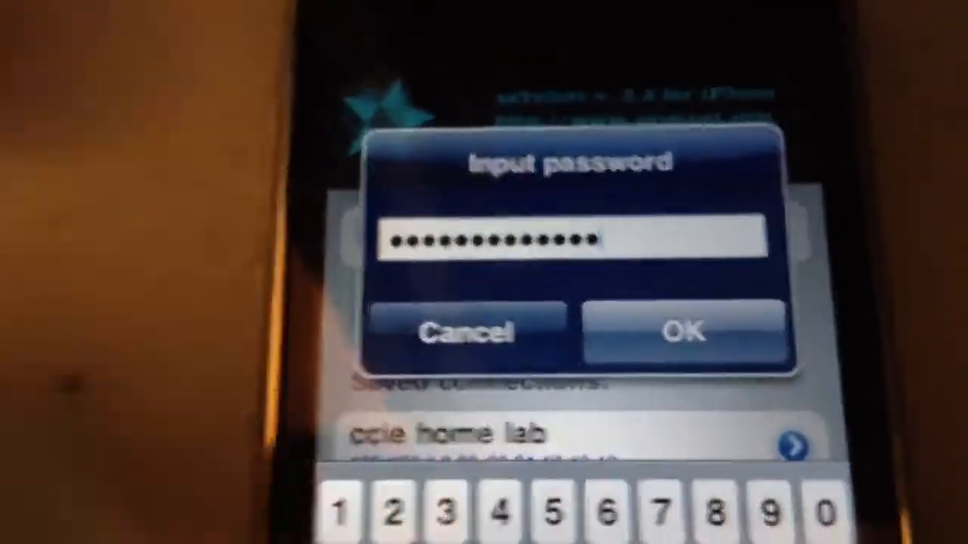
Submit the password to log in to the ccie home lab router
click(683, 332)
text(no)
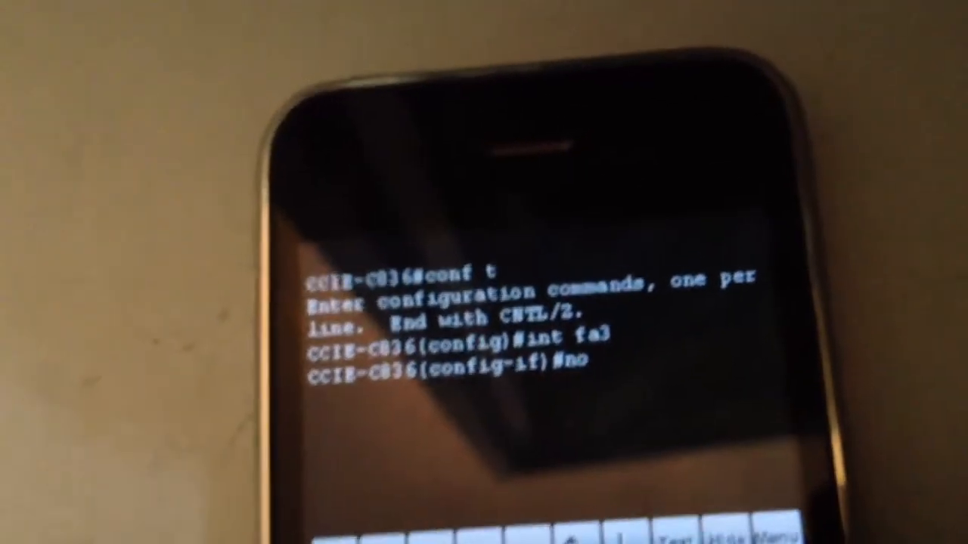
Type 'shu' at the fa3 interface prompt, continuing 'no shutdown'
text(shu)
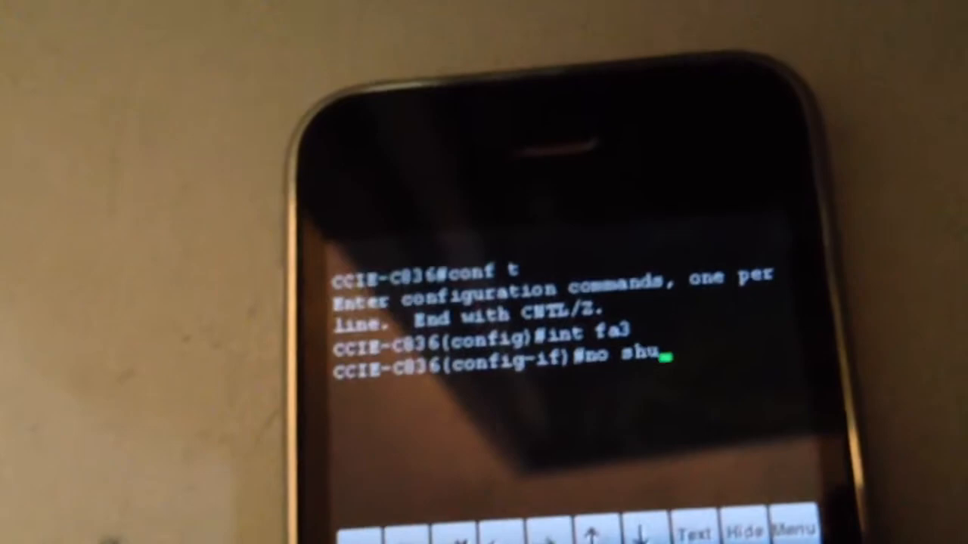